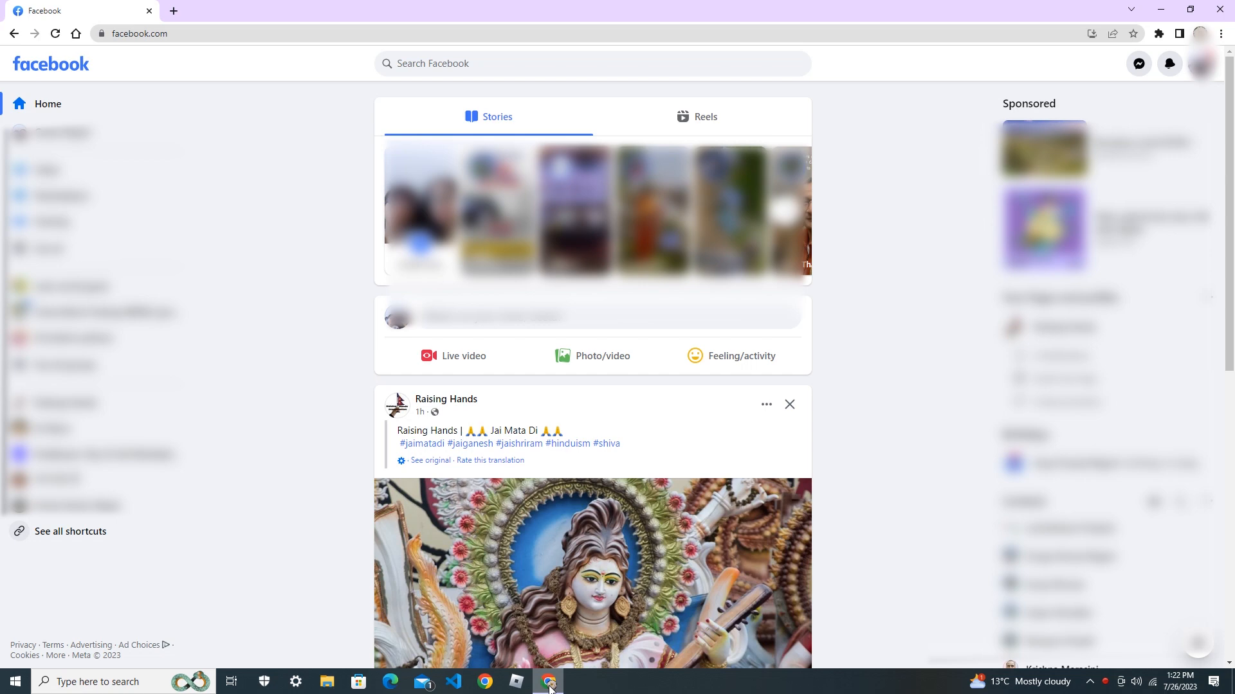
mouse_move(724, 523)
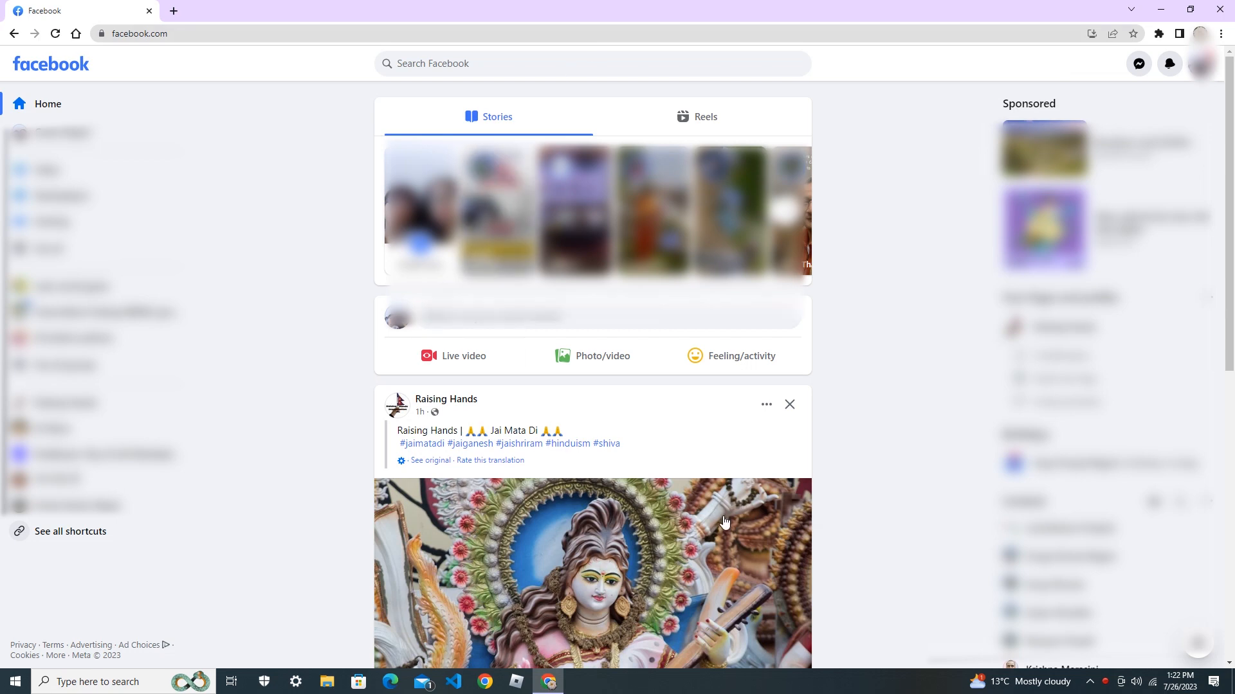
mouse_move(917, 425)
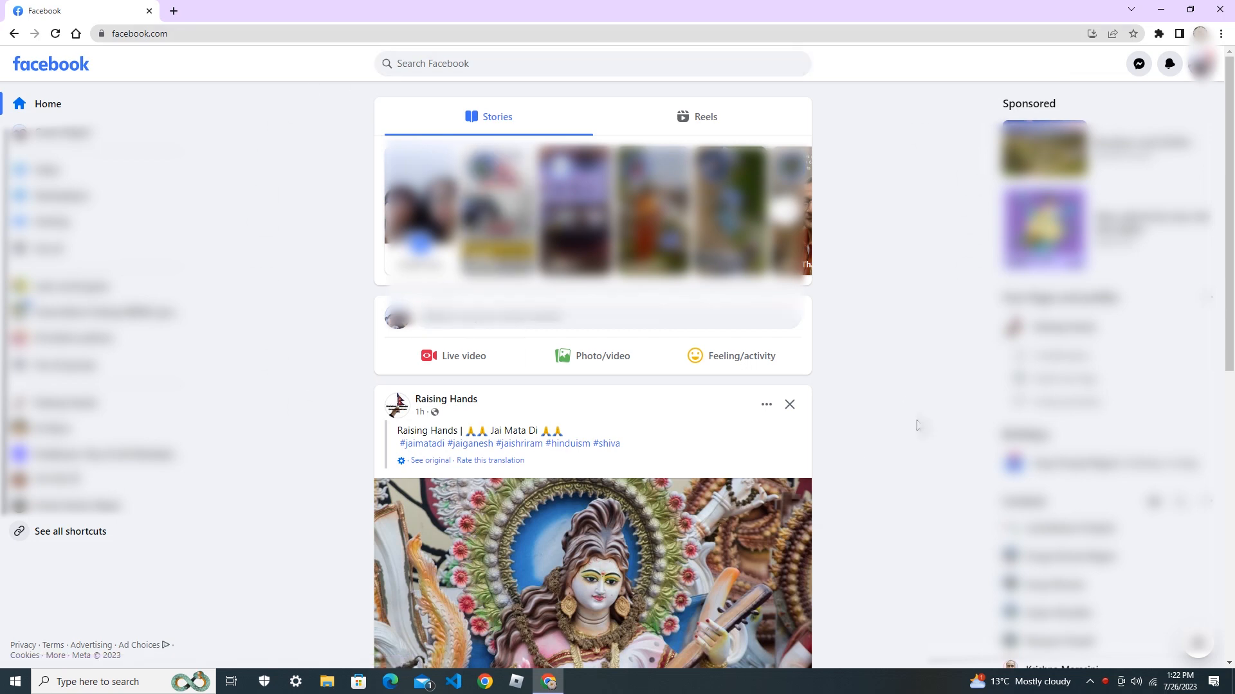
mouse_move(1202, 64)
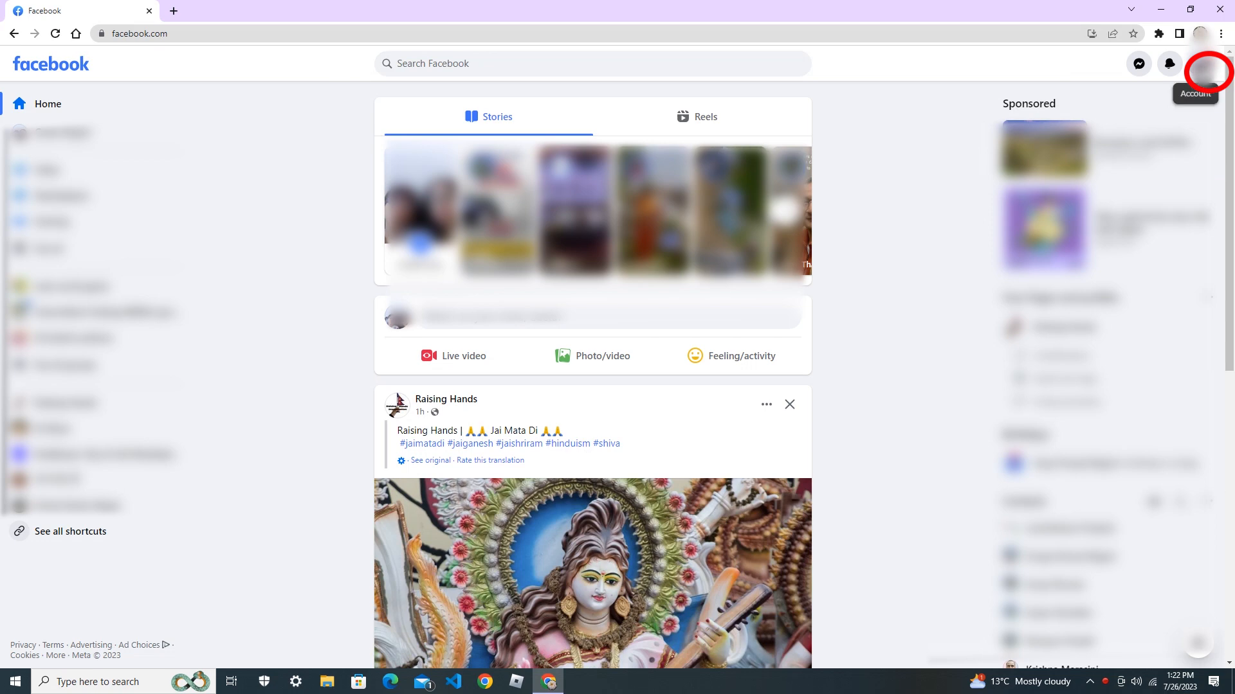
Reach the Settings page from the profile menu via Settings & privacy.
left_click(1201, 65)
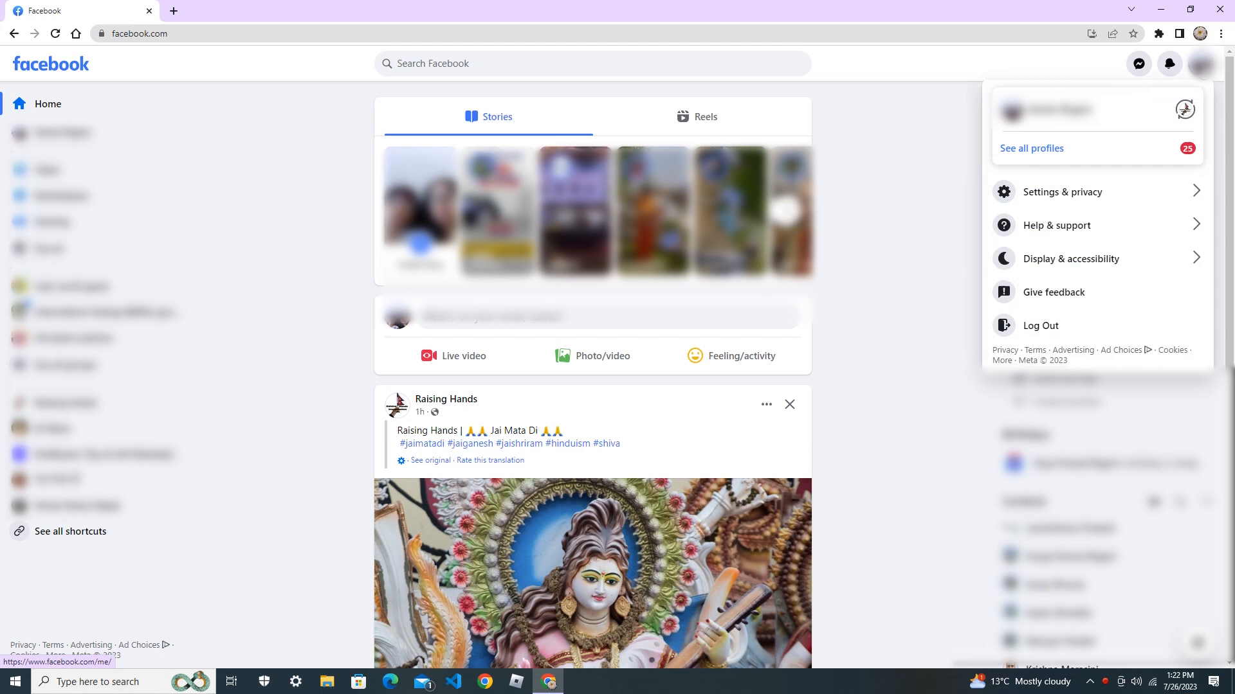
mouse_move(1063, 192)
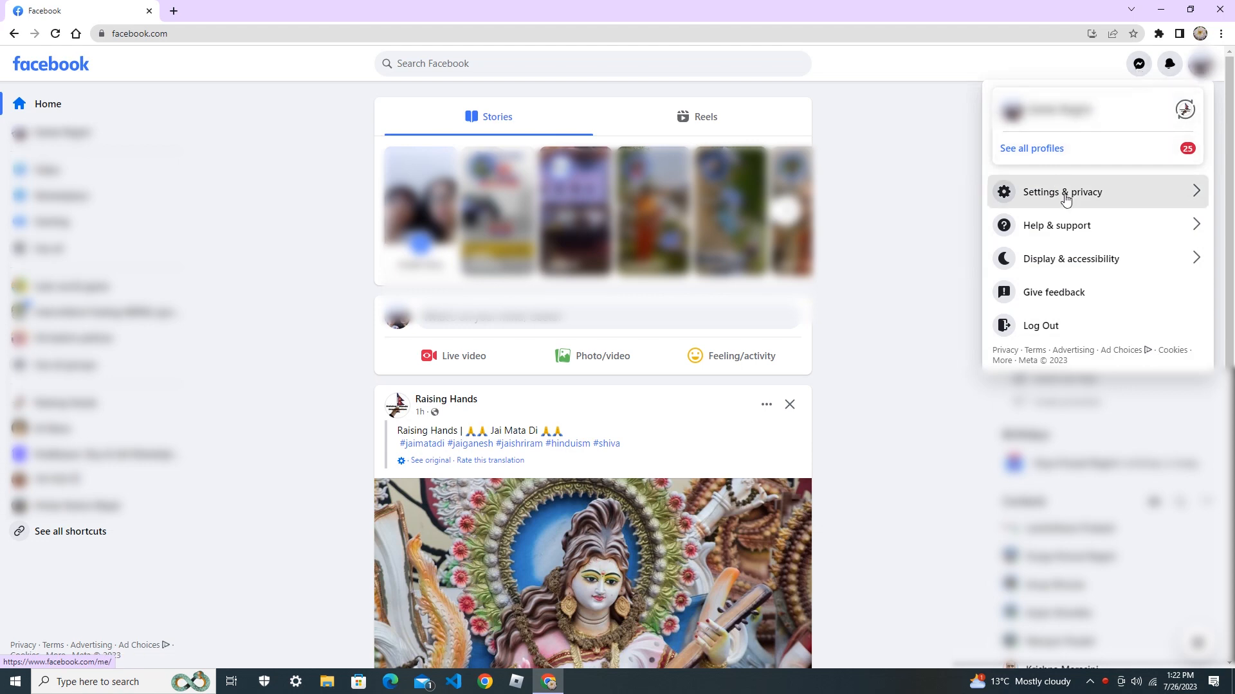
left_click(1062, 191)
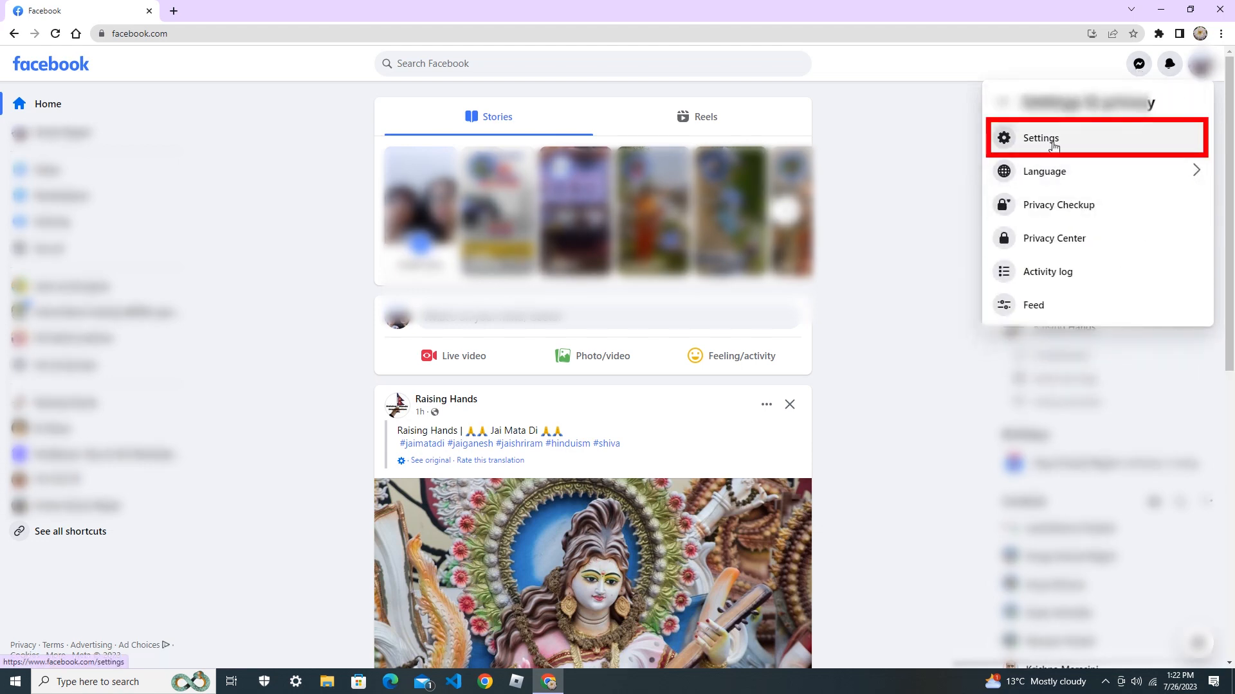
left_click(1041, 138)
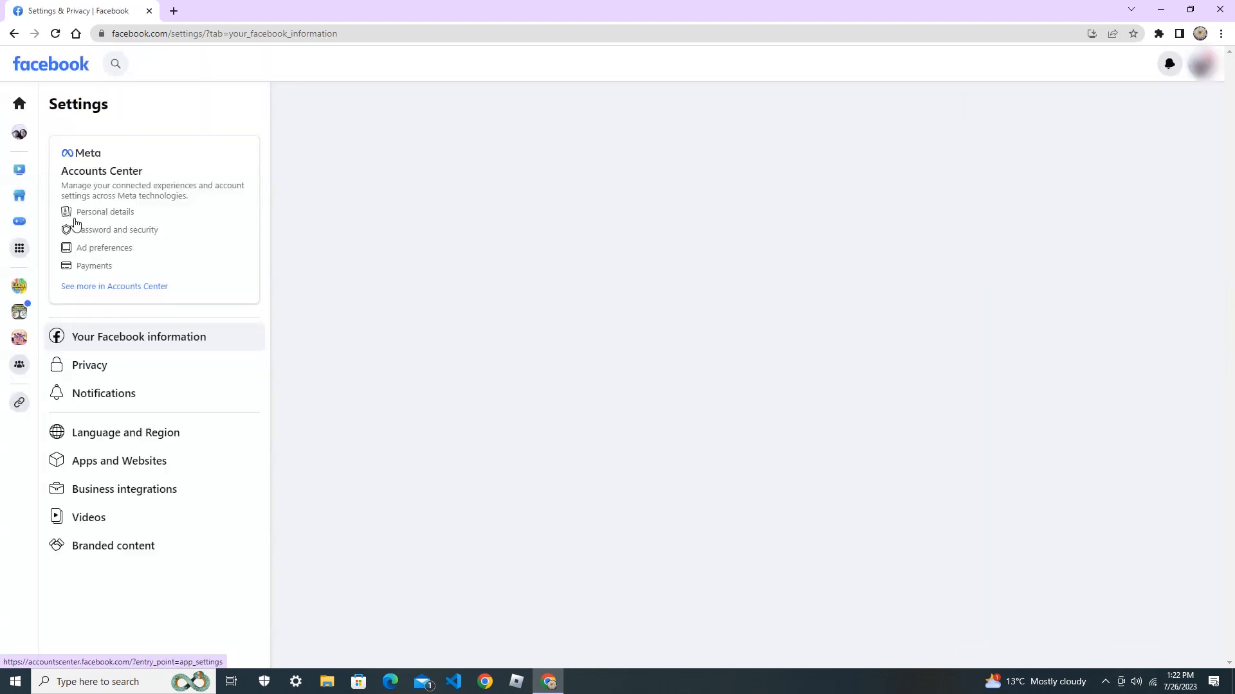
Enter Accounts Center Personal details and select the Facebook profile from Profiles.
left_click(138, 336)
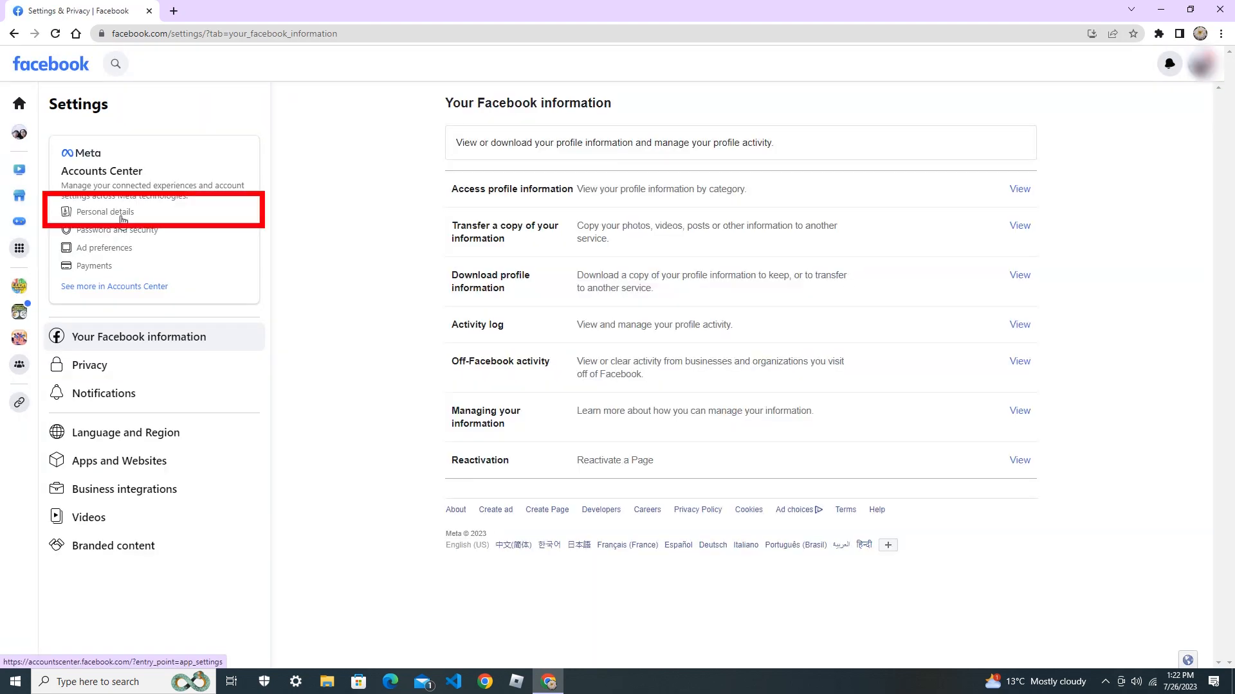
left_click(103, 210)
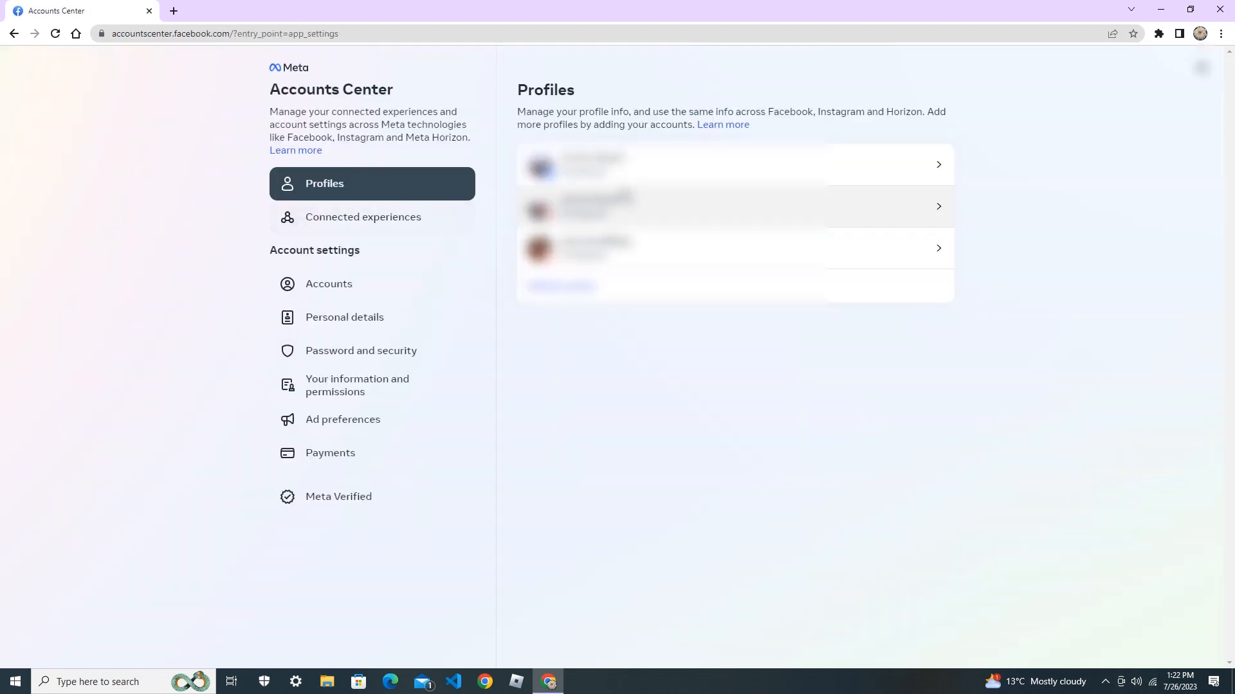
mouse_move(736, 164)
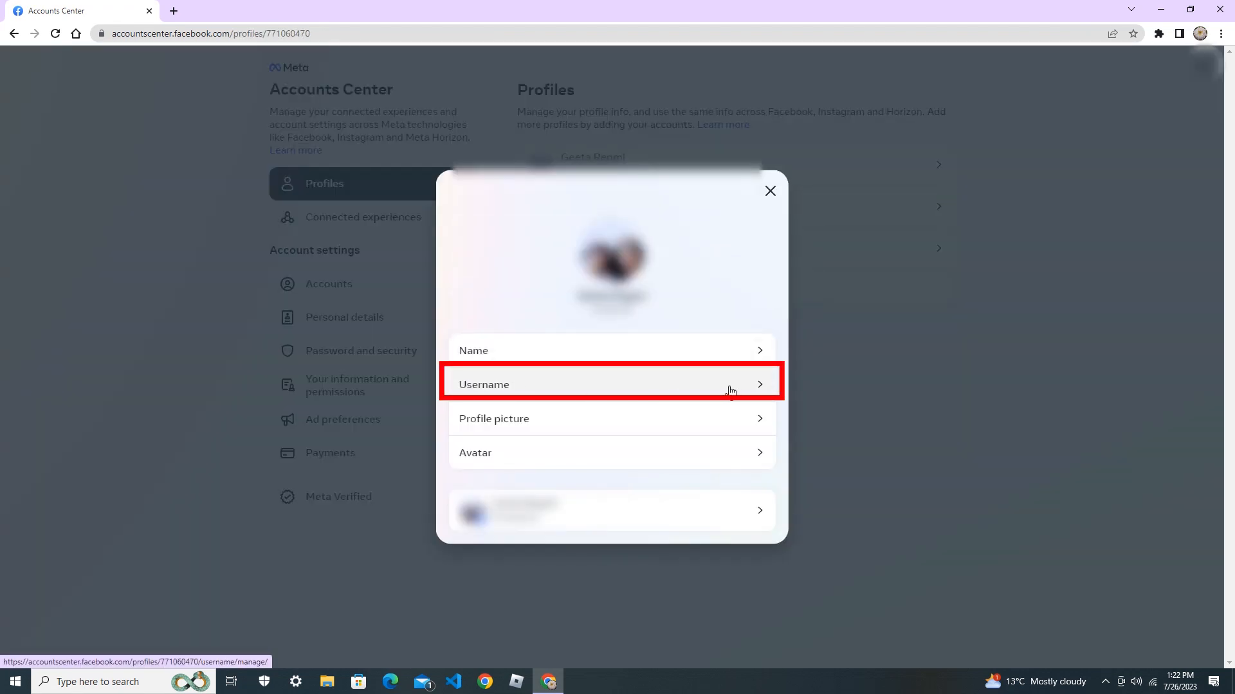
Choose Username for the profile and select the current username for replacement.
left_click(609, 385)
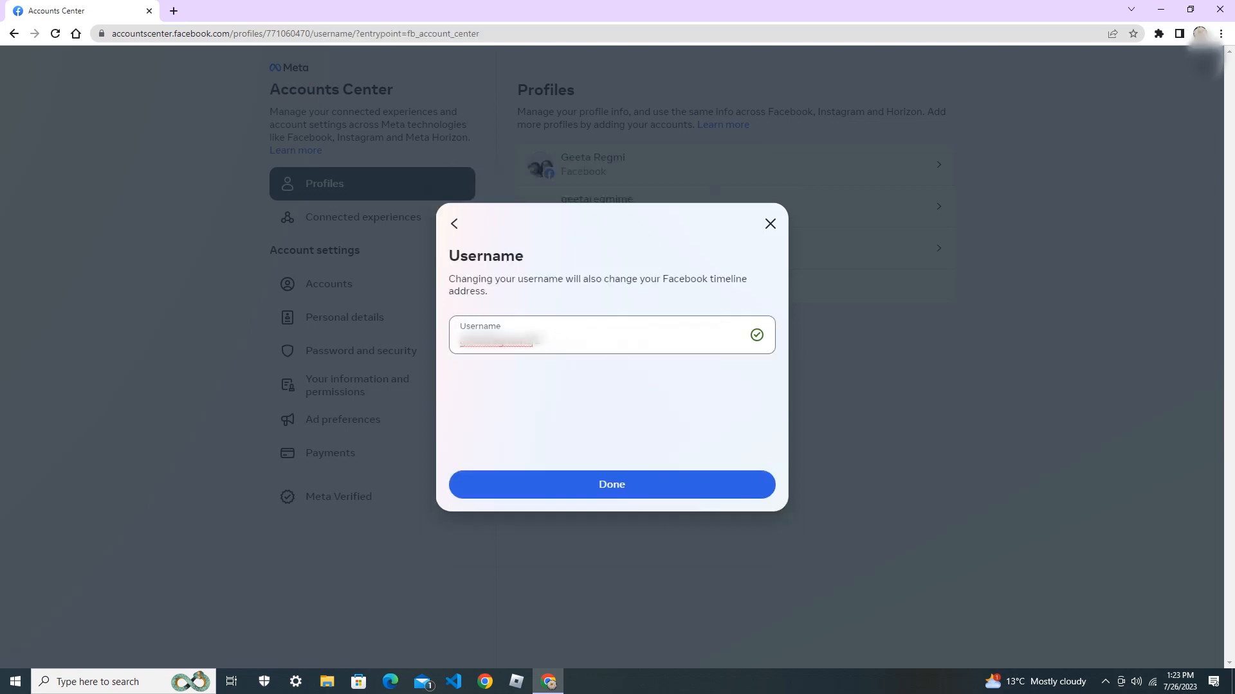
triple_click(496, 339)
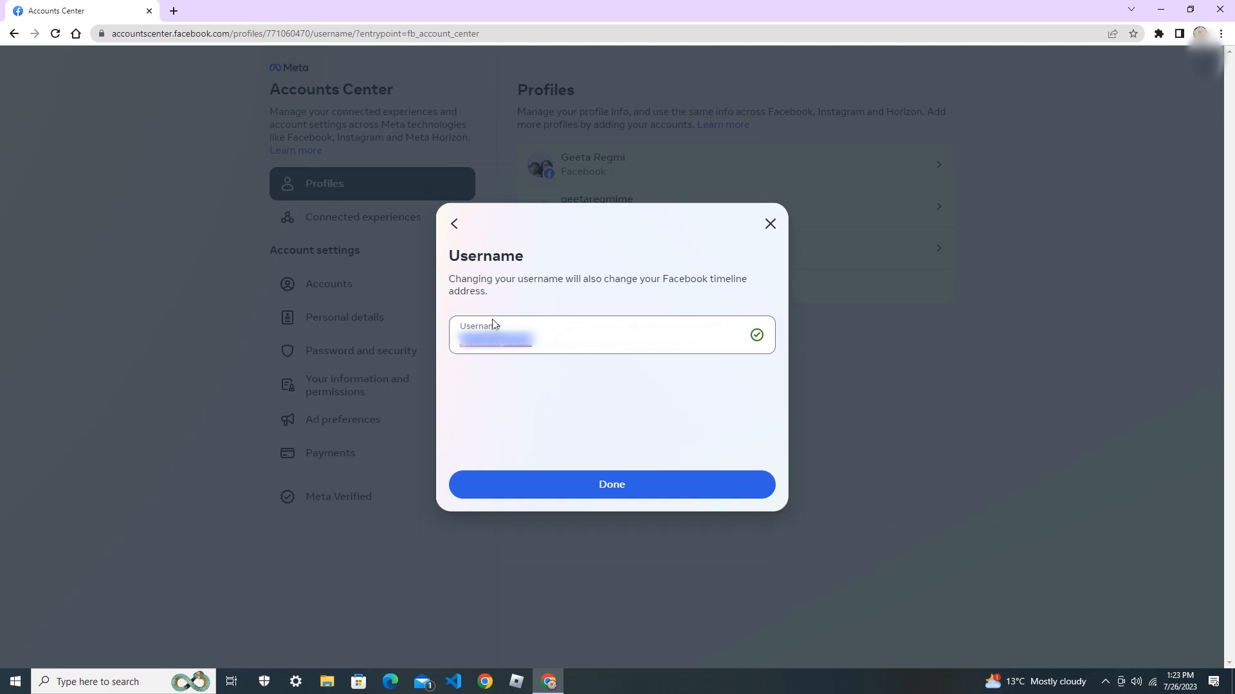
mouse_move(617, 353)
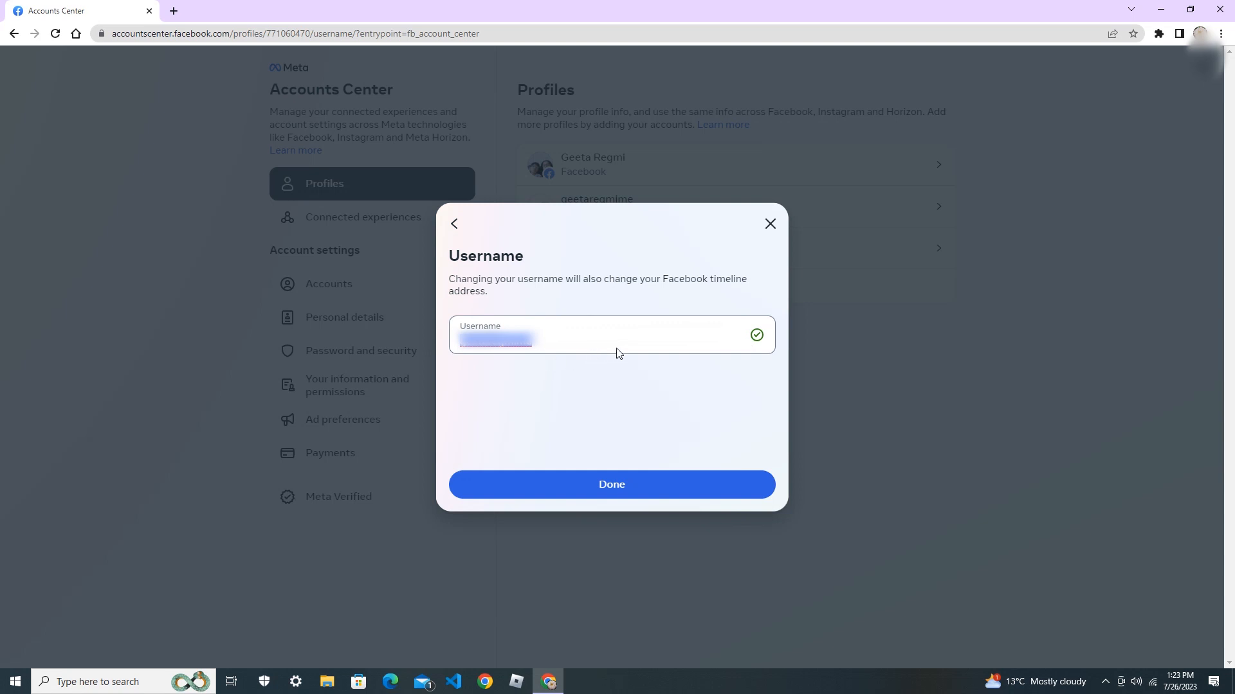